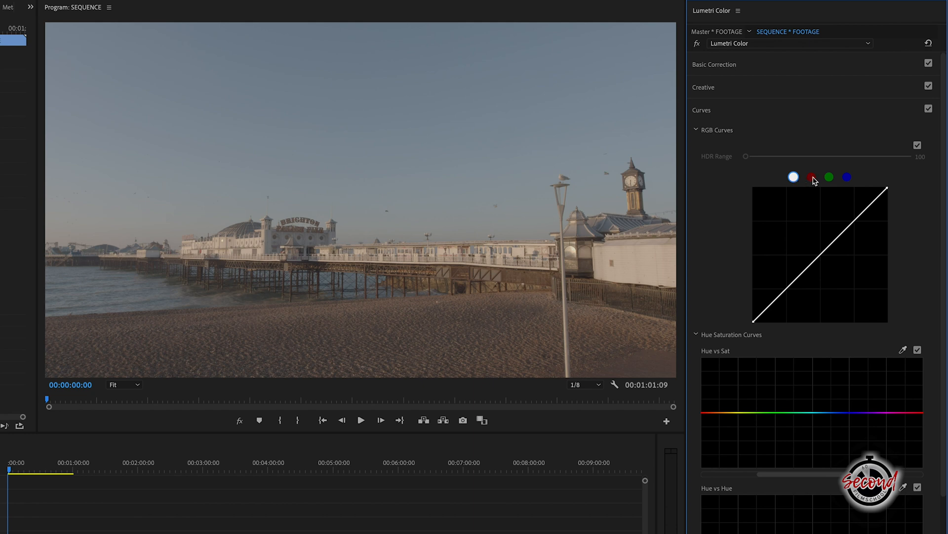
Try a harsh S-curve on the master luma curve, then display the RGB parade in Lumetri Scopes.
{"action": "left_click", "coordinate": [829, 177]}
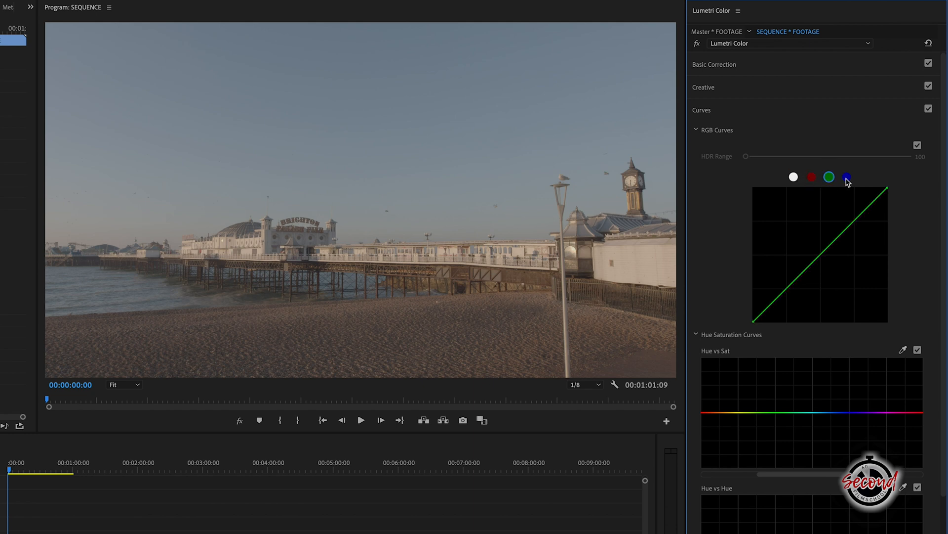
{"action": "left_click", "coordinate": [794, 176]}
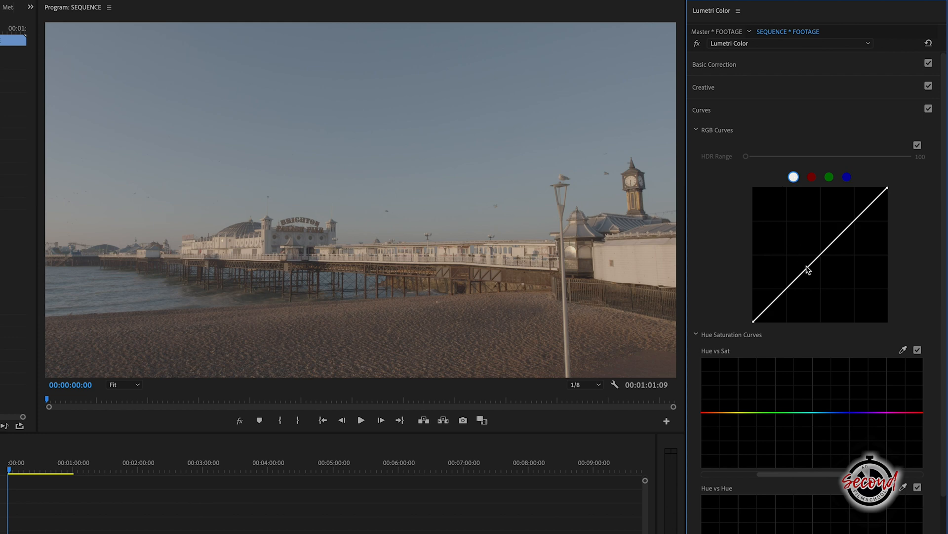
{"action": "left_click_drag", "start_coordinate": [809, 270], "coordinate": [795, 301]}
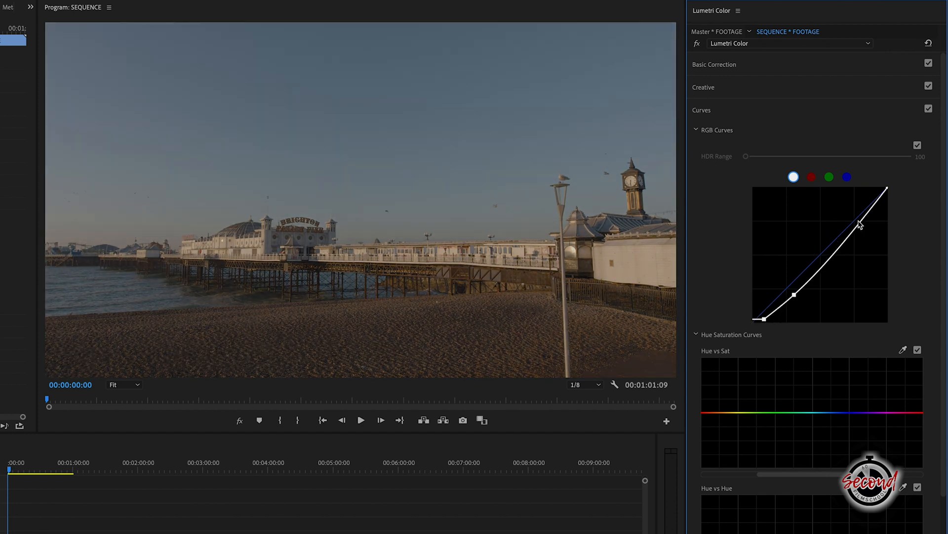
{"action": "left_click_drag", "start_coordinate": [859, 224], "coordinate": [843, 213]}
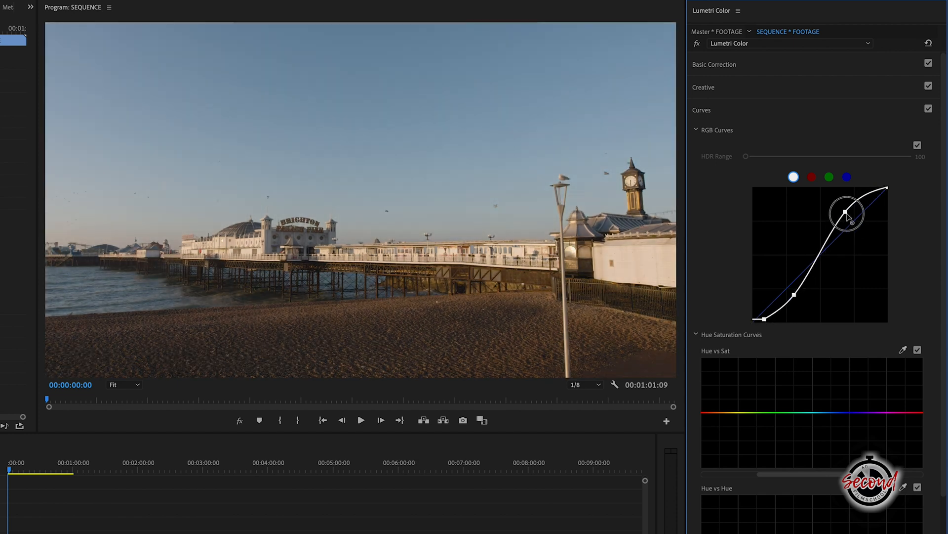
{"action": "left_click_drag", "start_coordinate": [846, 212], "coordinate": [869, 188]}
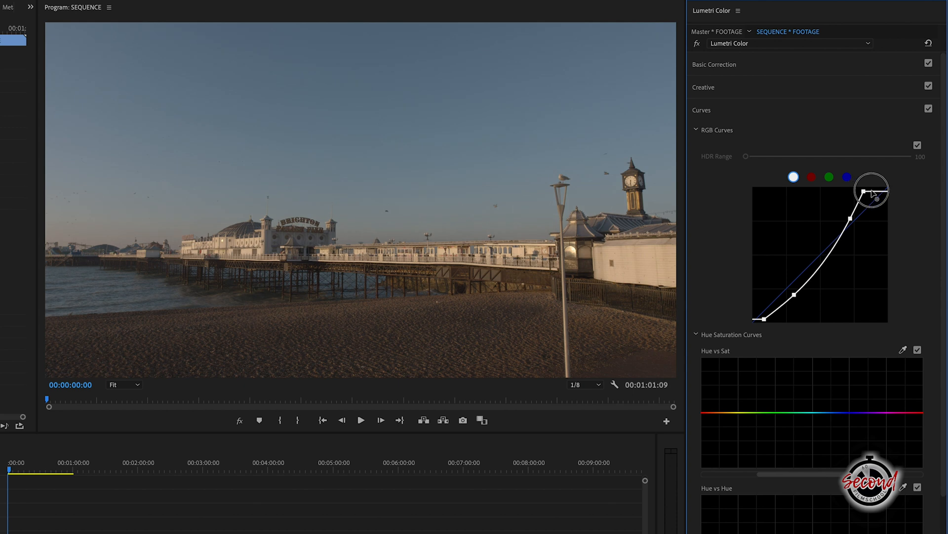
{"action": "left_click_drag", "start_coordinate": [870, 188], "coordinate": [884, 189]}
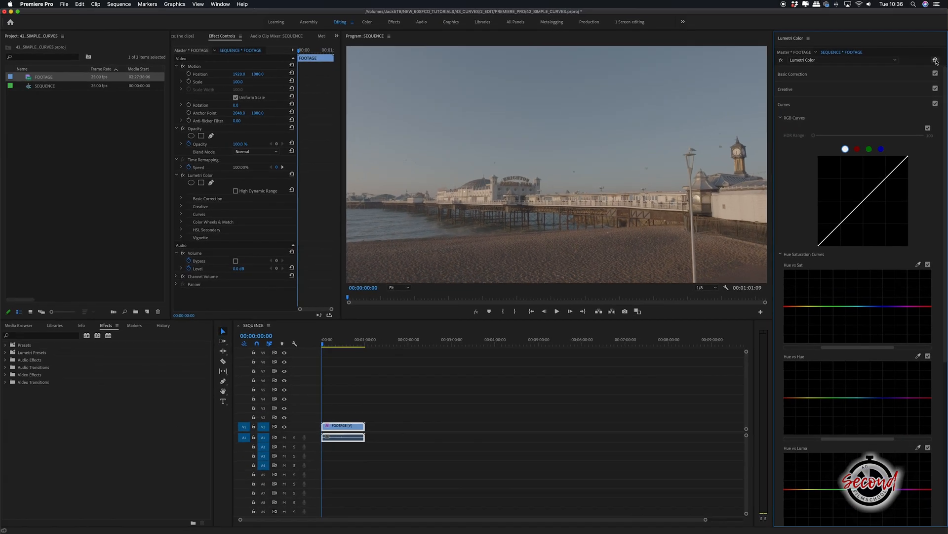
{"action": "left_click", "coordinate": [301, 36]}
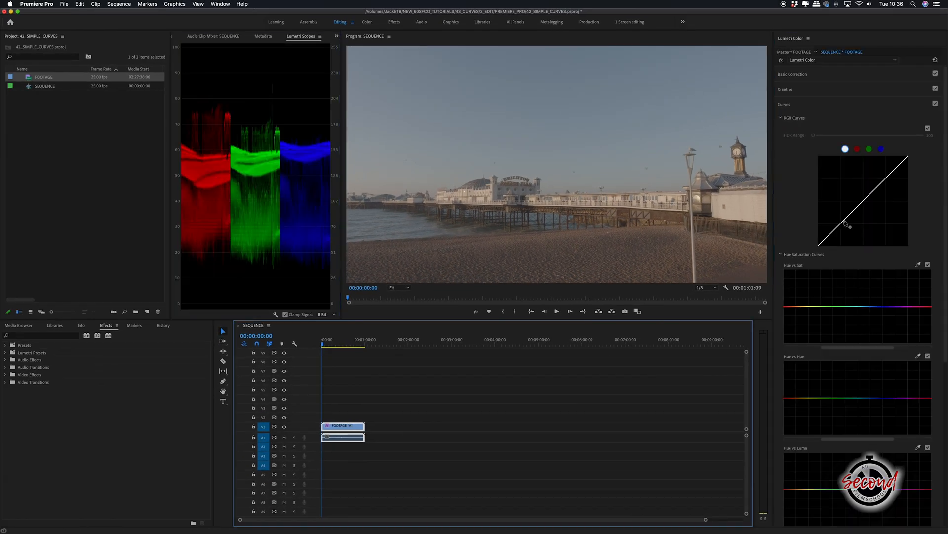
Shape the master curve into an S, darkening shadows and raising highlights.
{"action": "left_click_drag", "start_coordinate": [849, 225], "coordinate": [852, 224]}
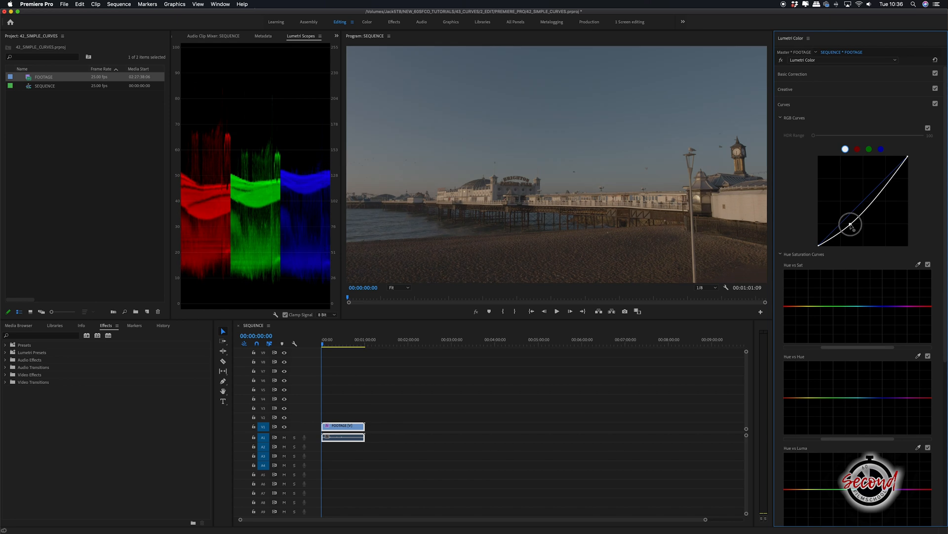
{"action": "left_click_drag", "start_coordinate": [850, 223], "coordinate": [852, 229]}
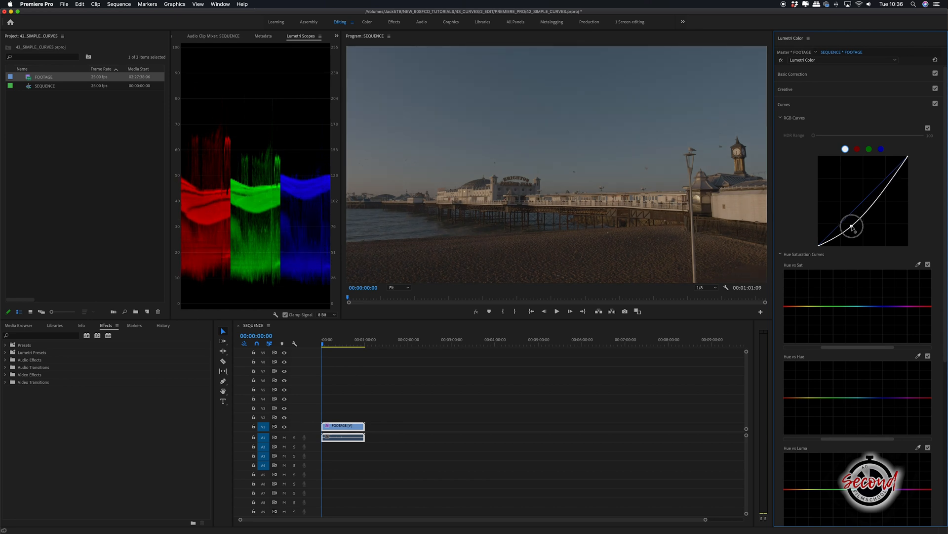
{"action": "left_click_drag", "start_coordinate": [852, 229], "coordinate": [852, 226]}
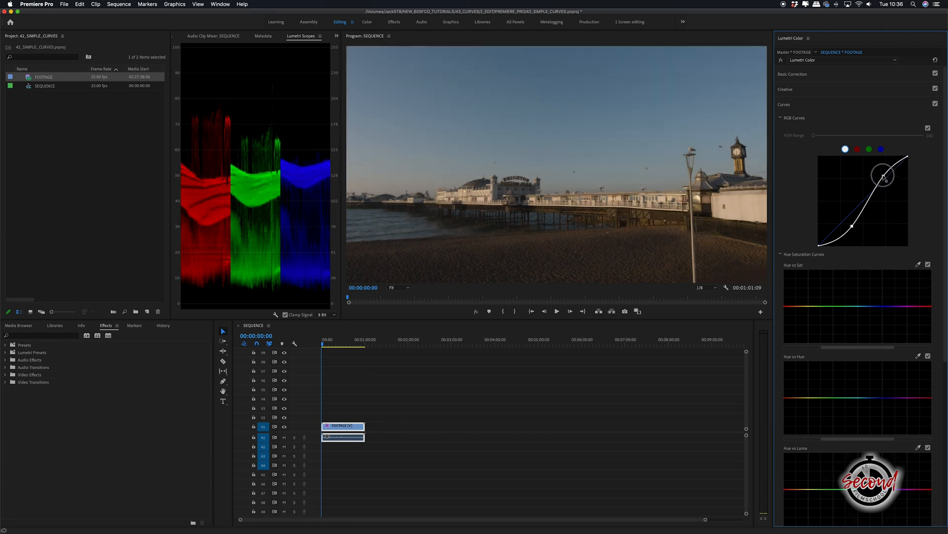
{"action": "left_click_drag", "start_coordinate": [885, 174], "coordinate": [885, 173]}
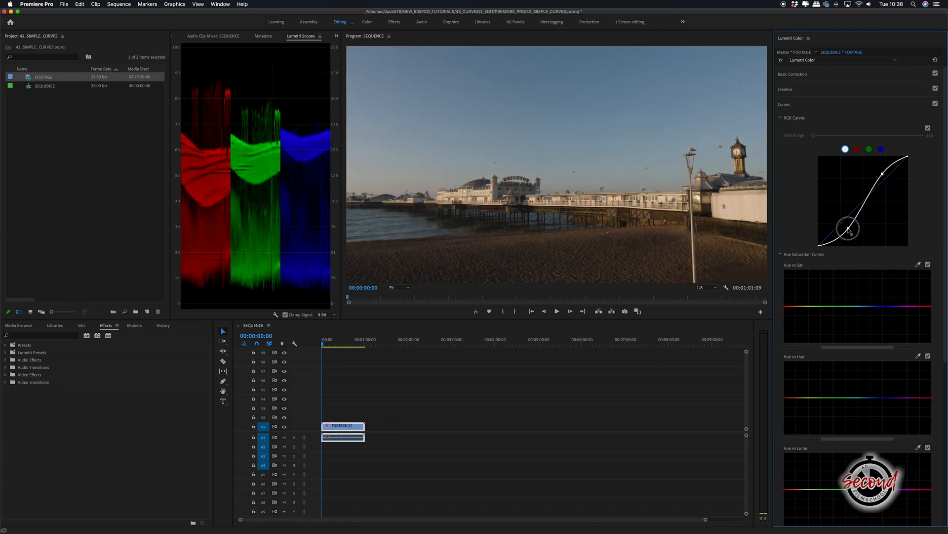
{"action": "left_click_drag", "start_coordinate": [850, 229], "coordinate": [884, 175]}
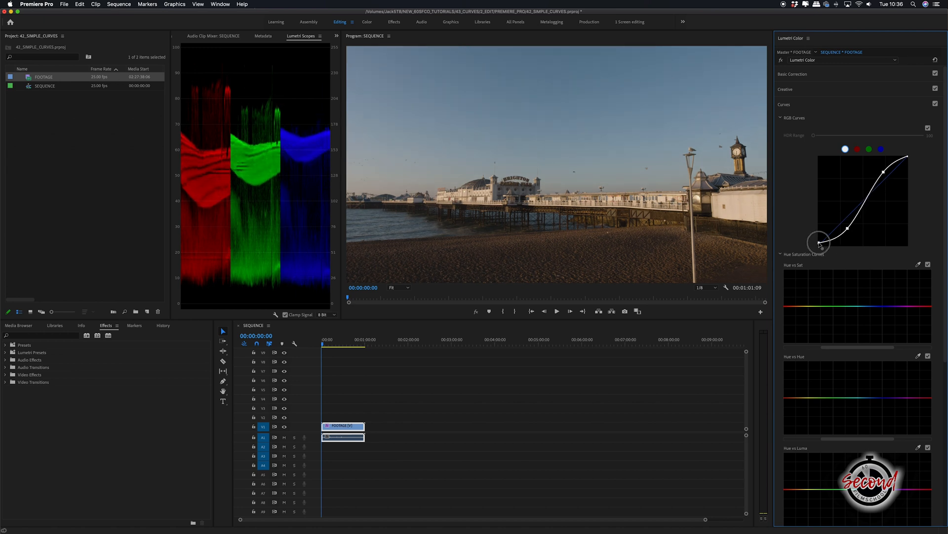
Lift the black point slightly and review the green and blue channel curves.
{"action": "left_click_drag", "start_coordinate": [820, 240], "coordinate": [821, 236]}
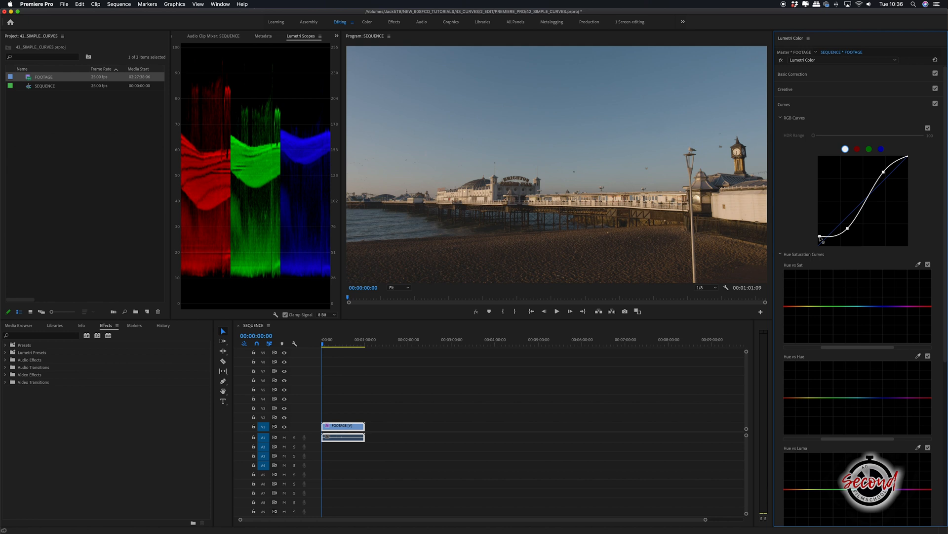
{"action": "left_click", "coordinate": [869, 148]}
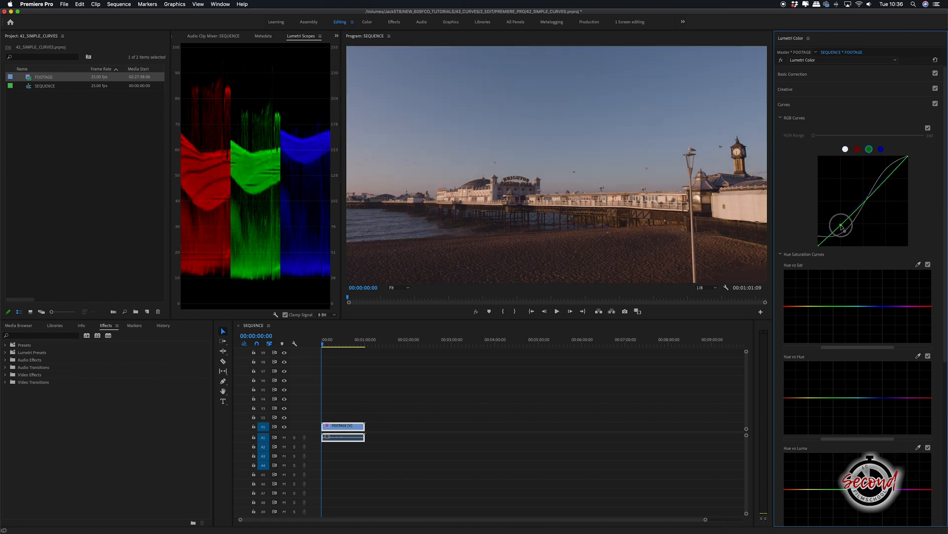
{"action": "left_click", "coordinate": [880, 148]}
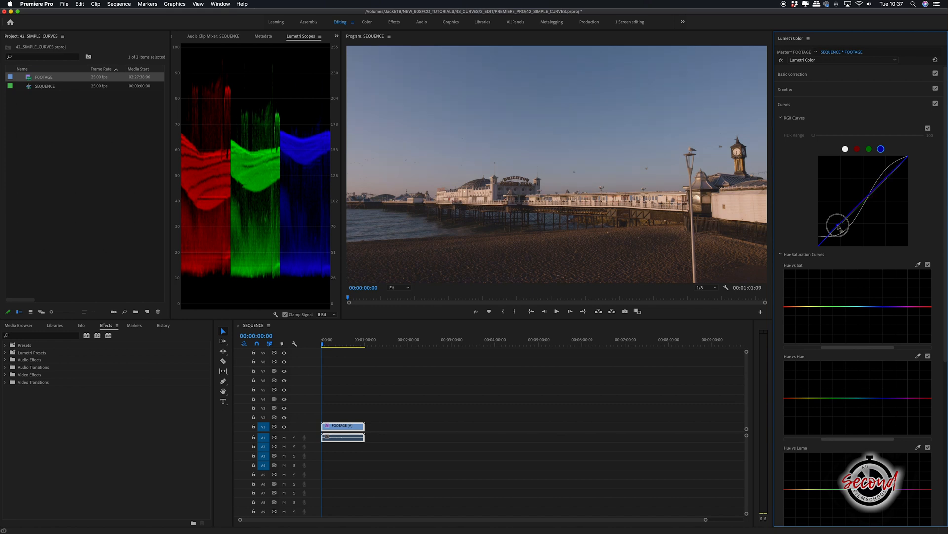